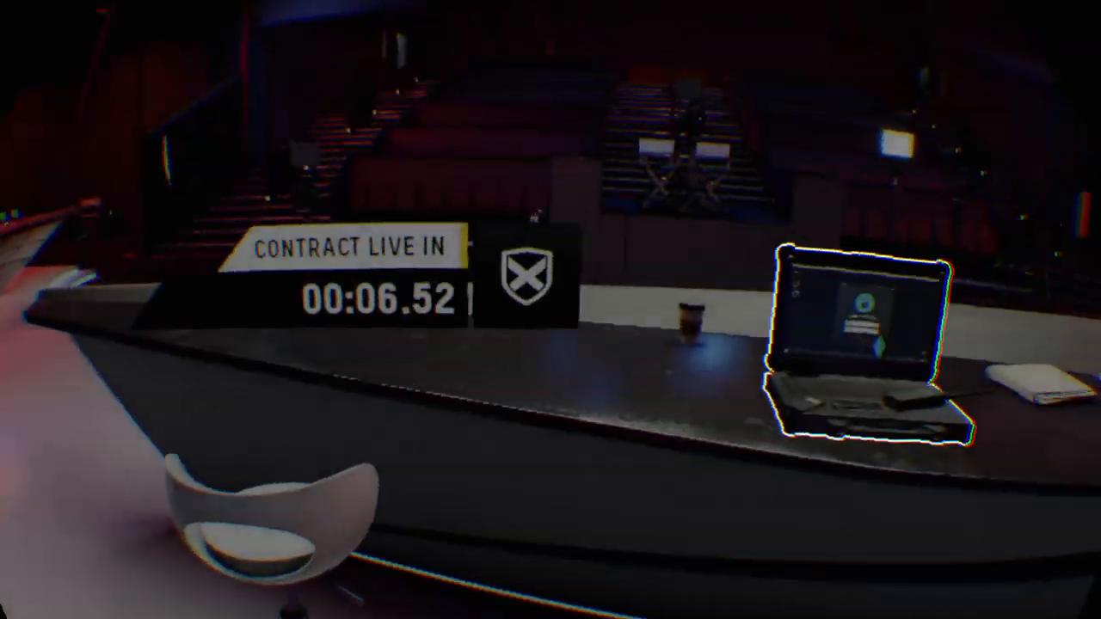
{"action": "mouse_move", "coordinate": [550, 310]}
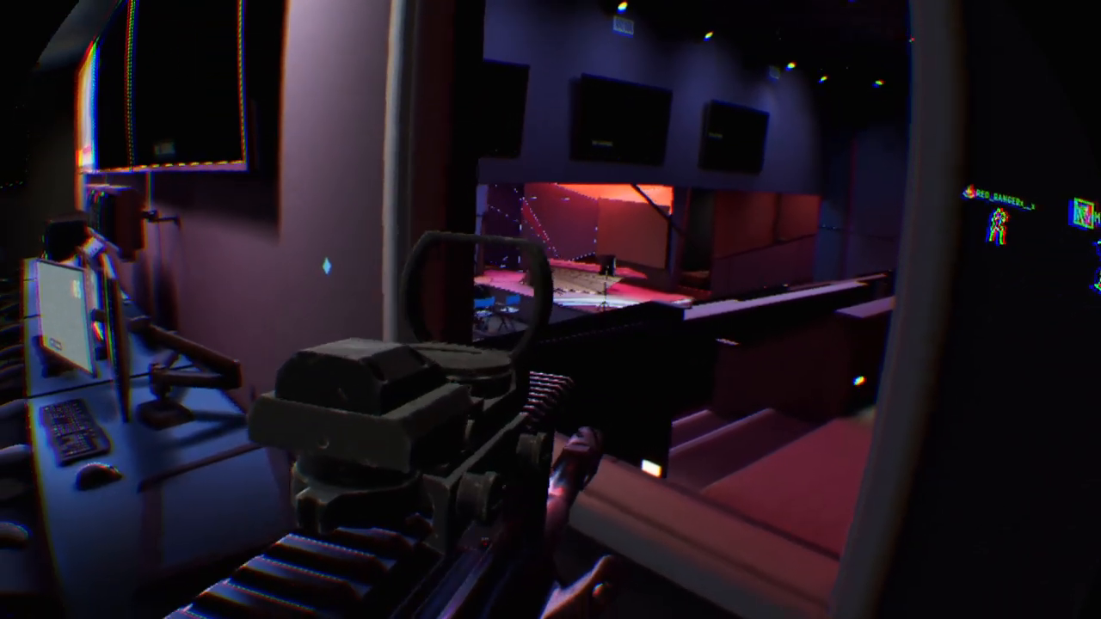
{"action": "mouse_move", "coordinate": [550, 310]}
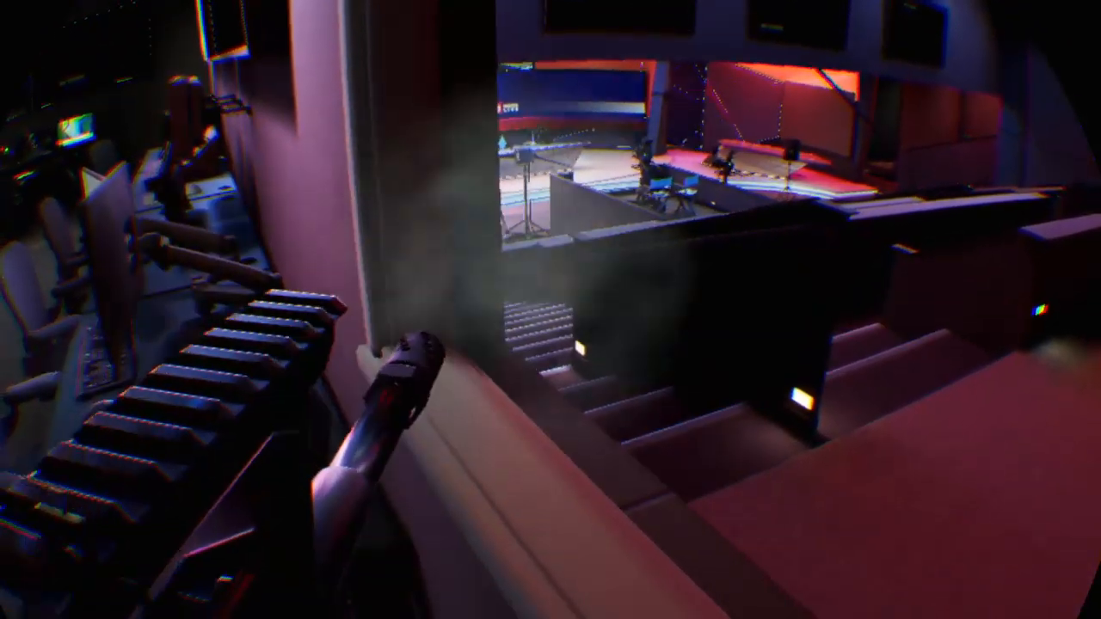
{"action": "left_click", "coordinate": [551, 310]}
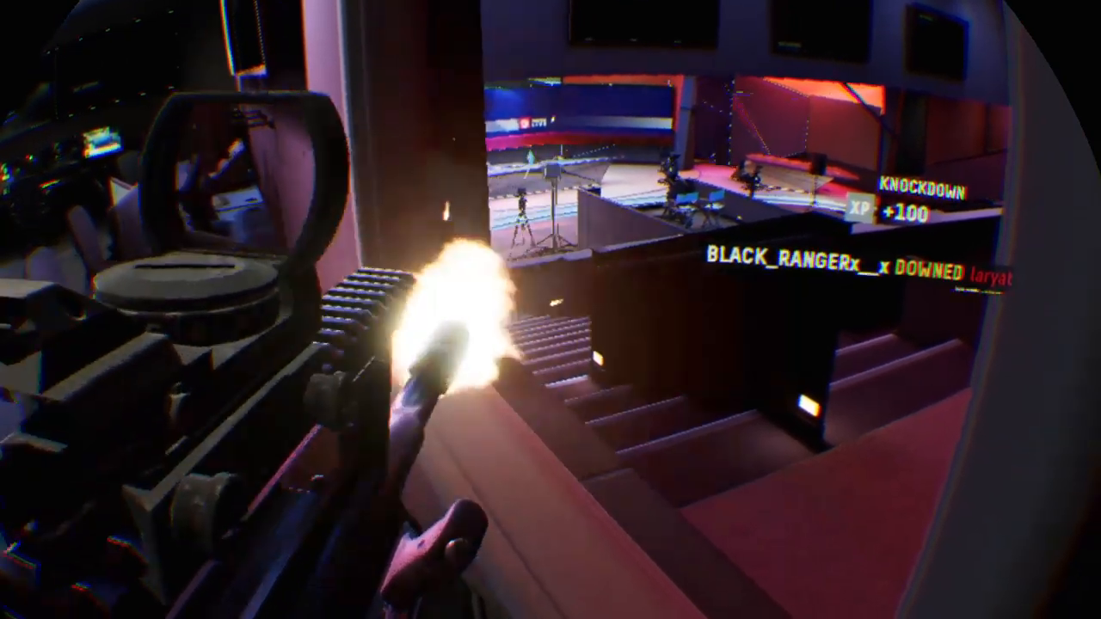